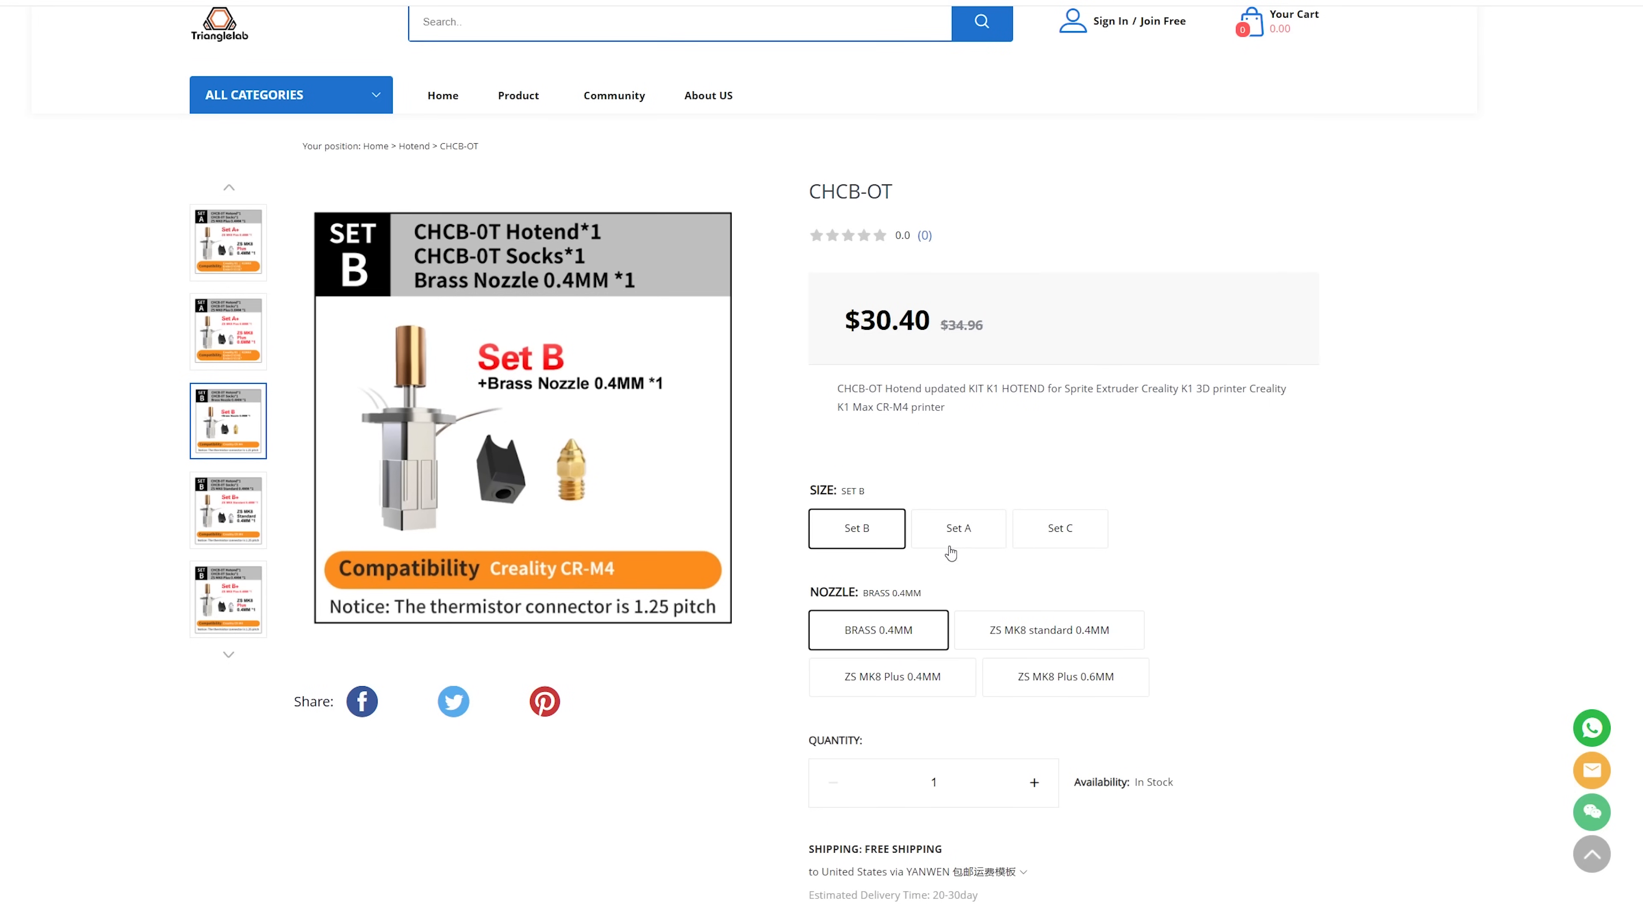
Choose the Set A package with the ZS MK8 Plus 0.4mm nozzle, giving $37.30.
click(956, 527)
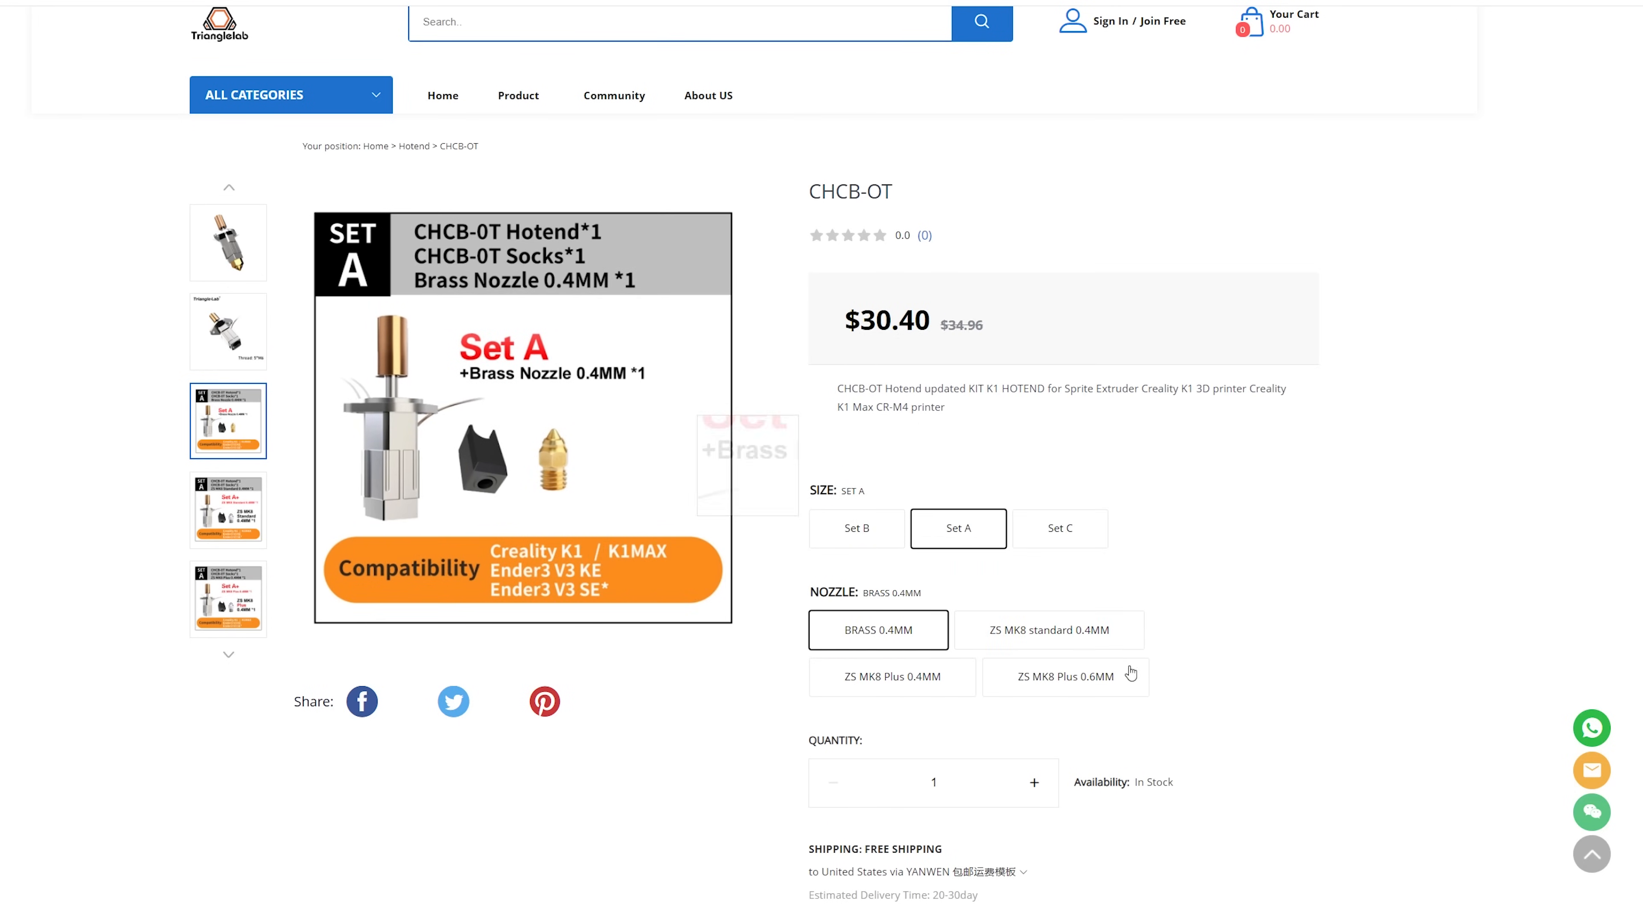
click(891, 676)
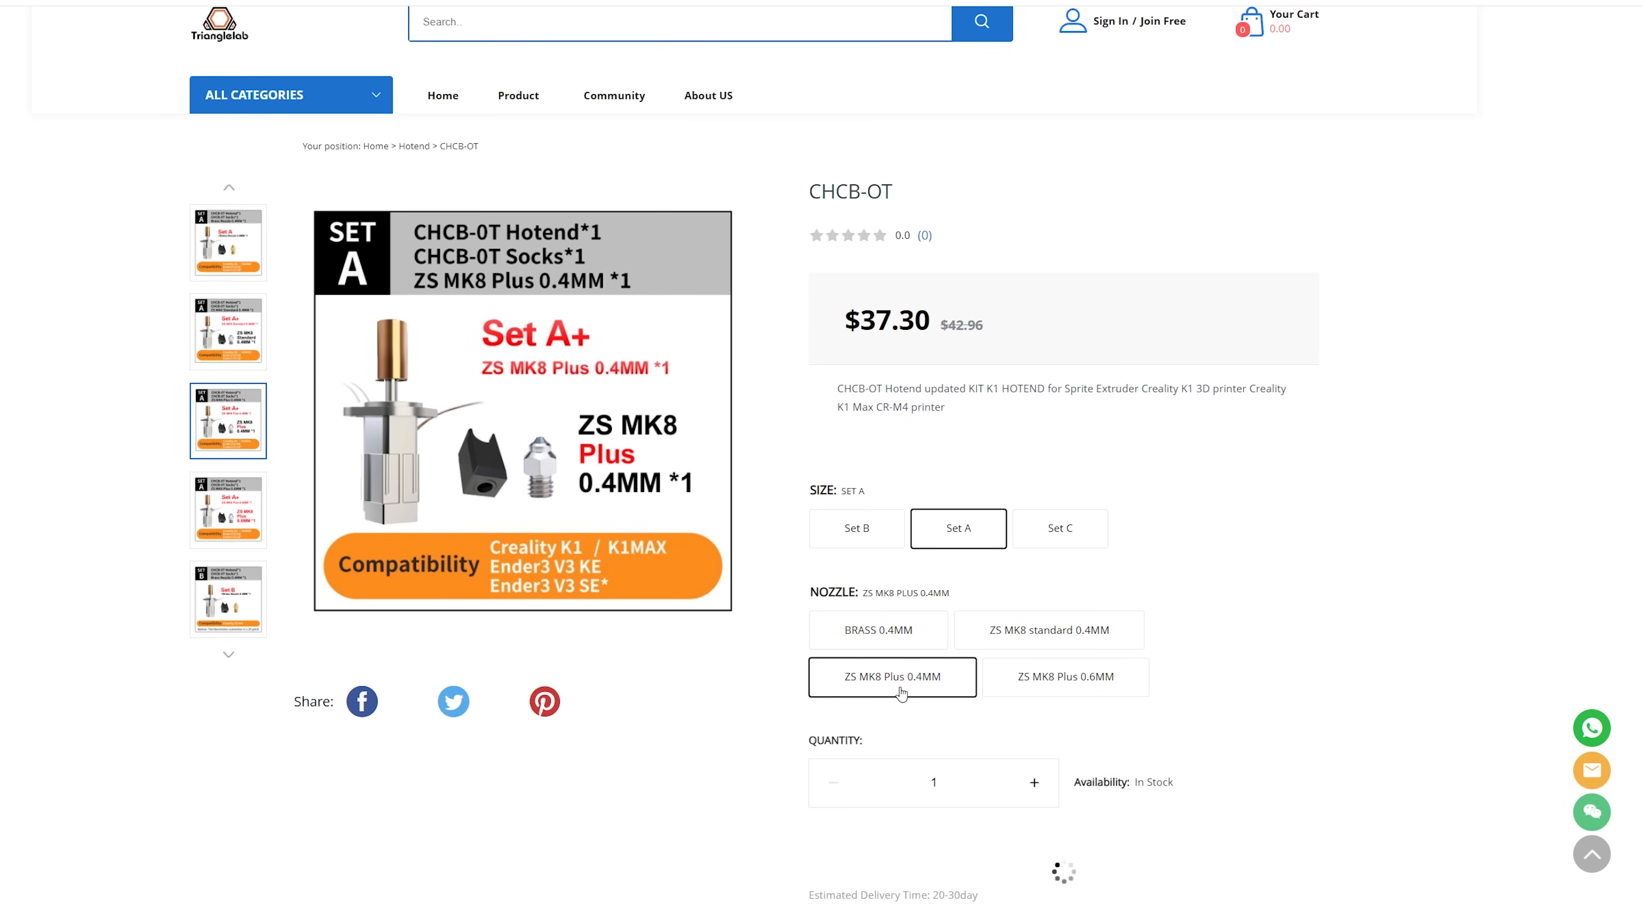